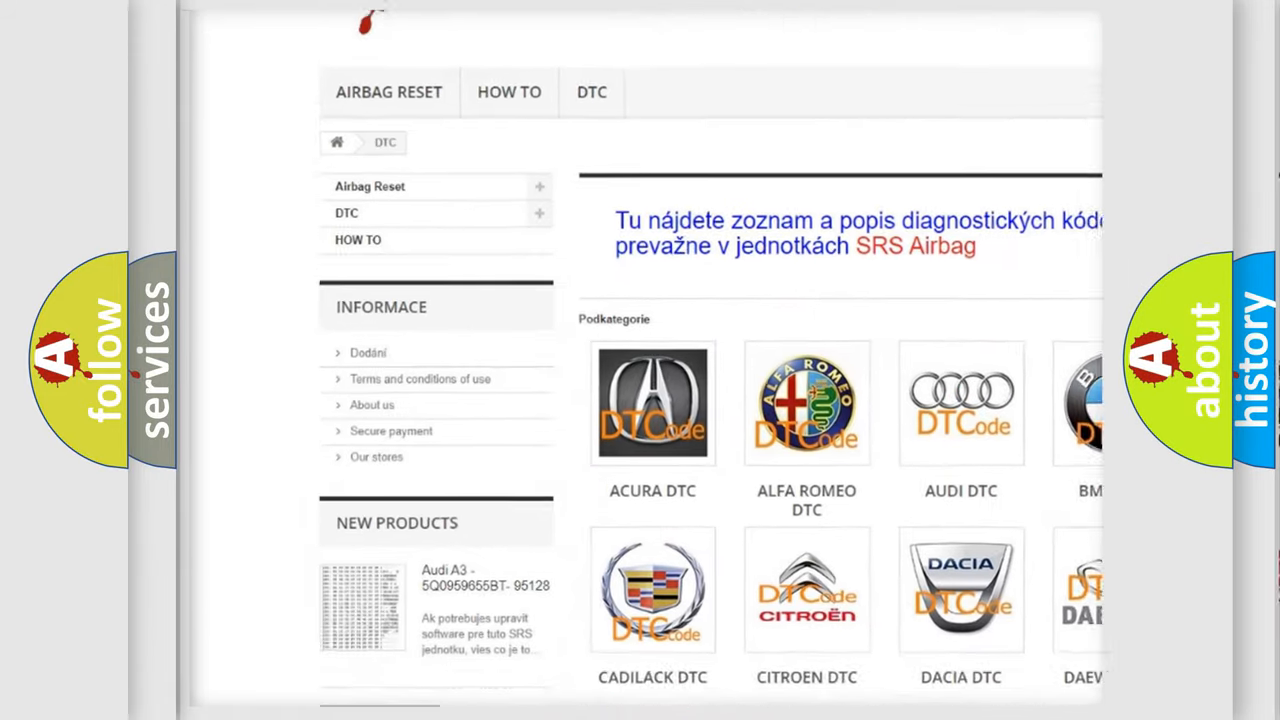
scroll(down, 3)
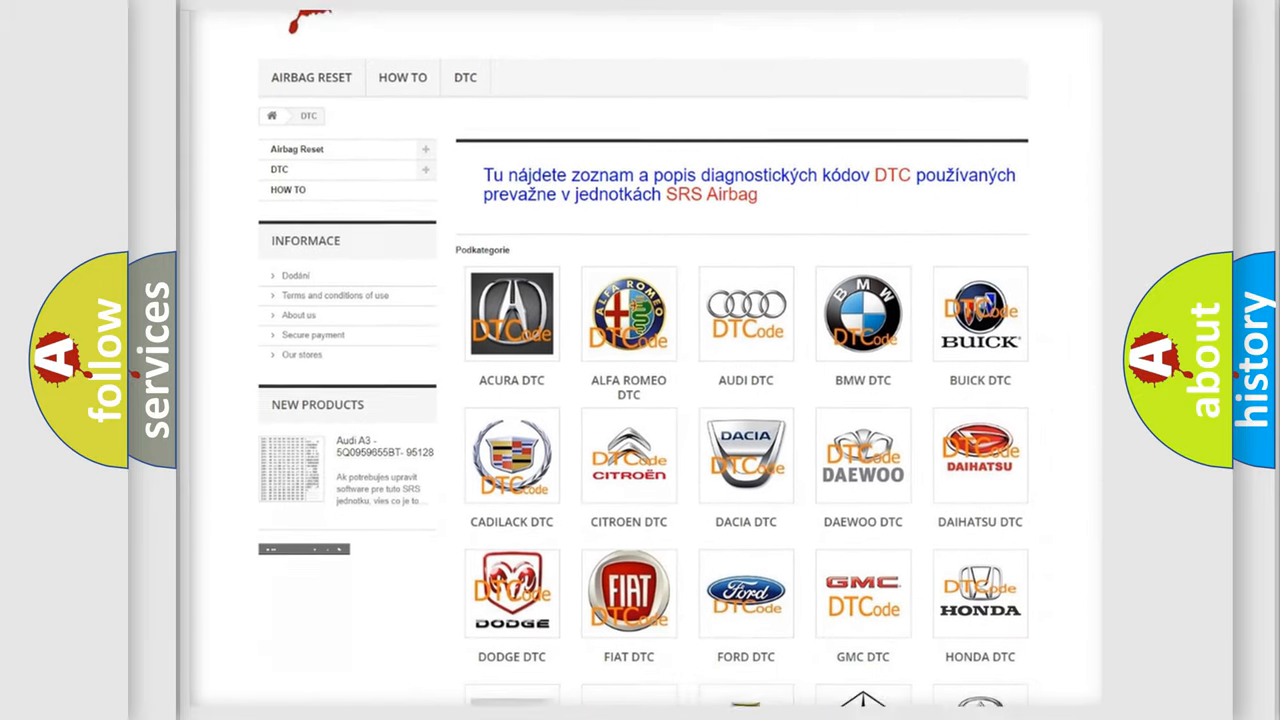
scroll(down, 3)
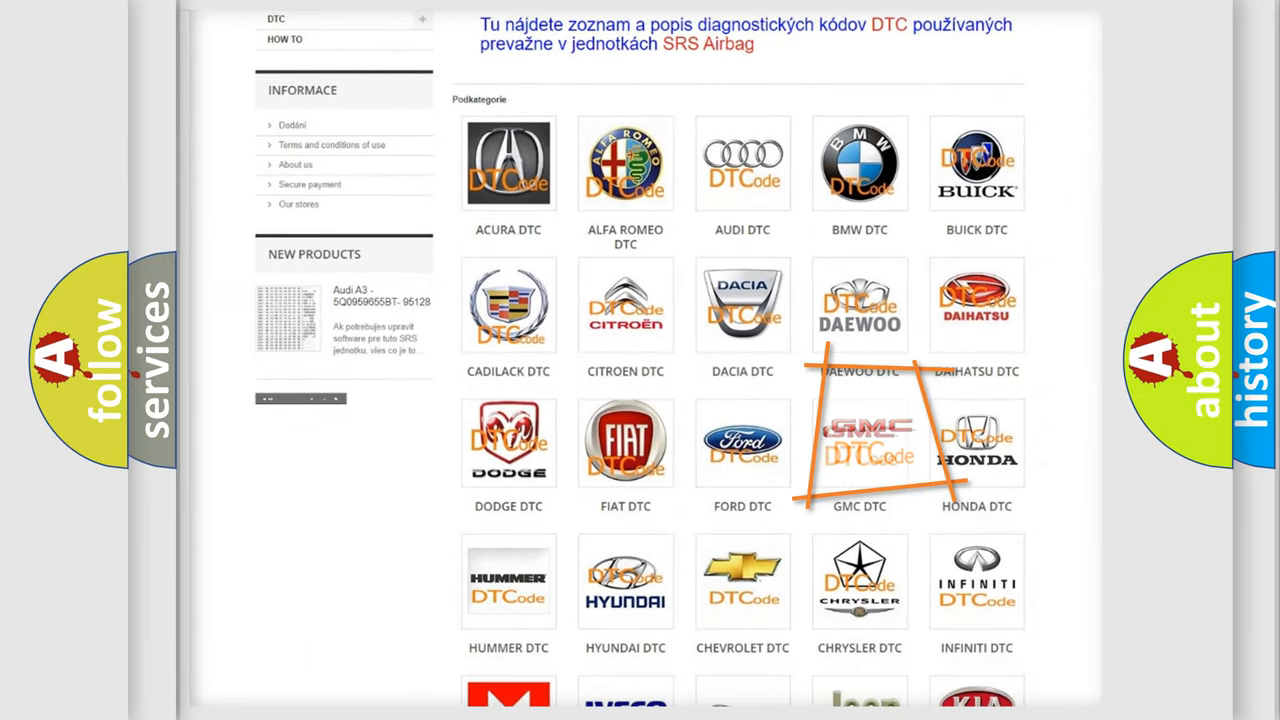